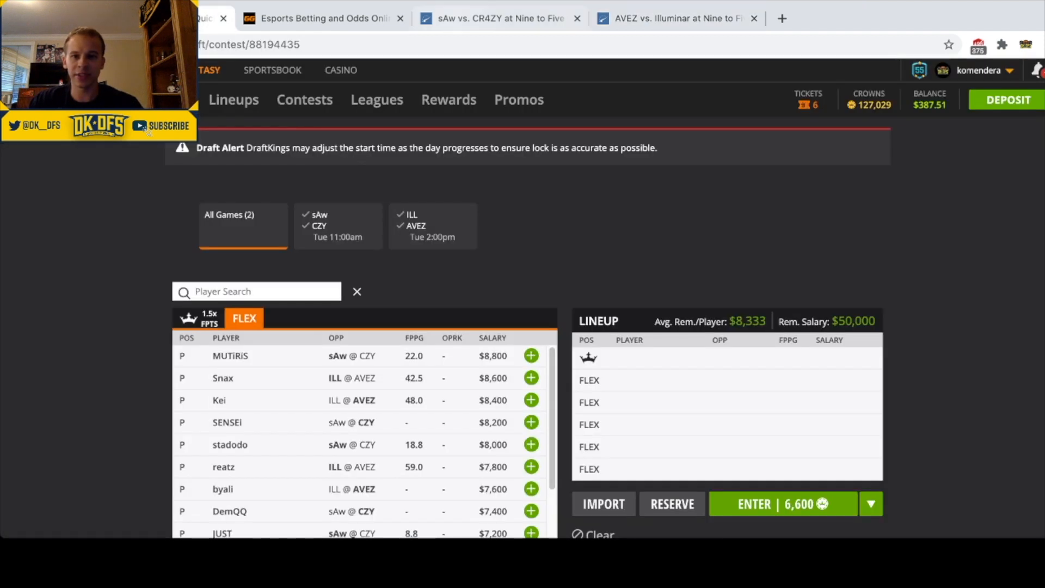
# - Check the esports odds for the Nine to Five event, with sAw at -333 on the moneyline
pyautogui.click(323, 18)
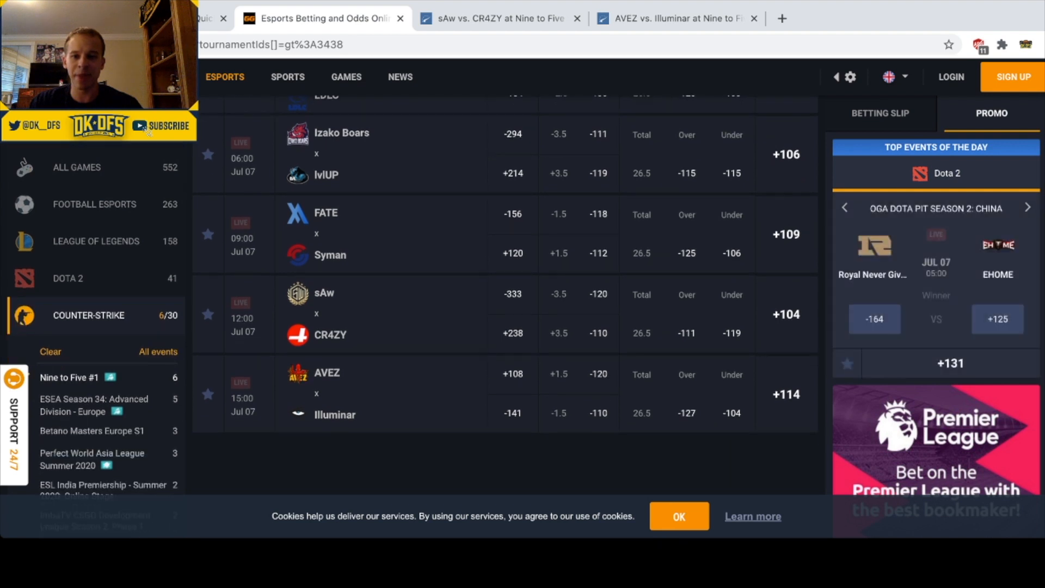
pyautogui.scroll(-3)
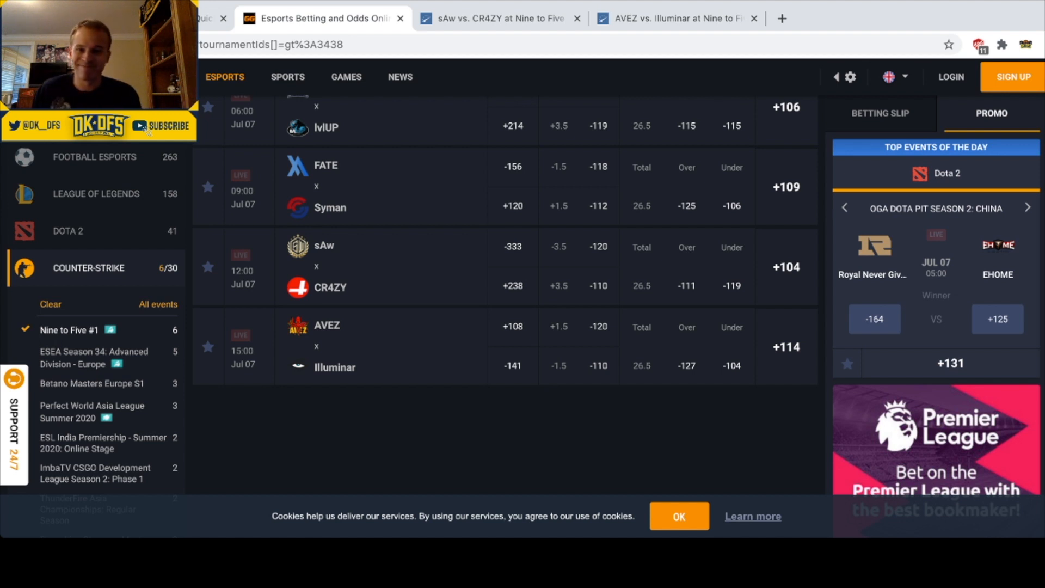
pyautogui.click(1027, 208)
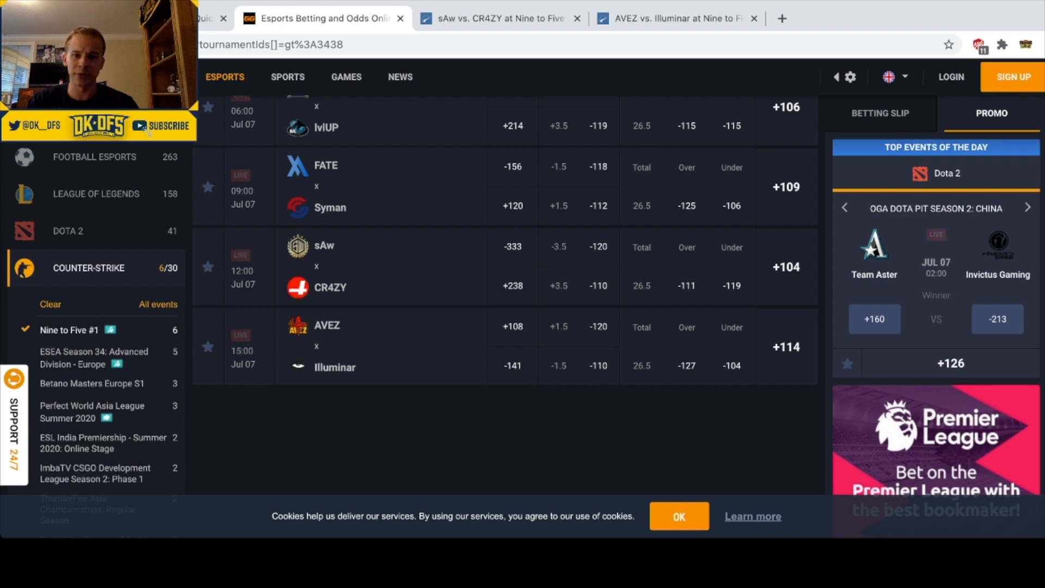
pyautogui.click(512, 248)
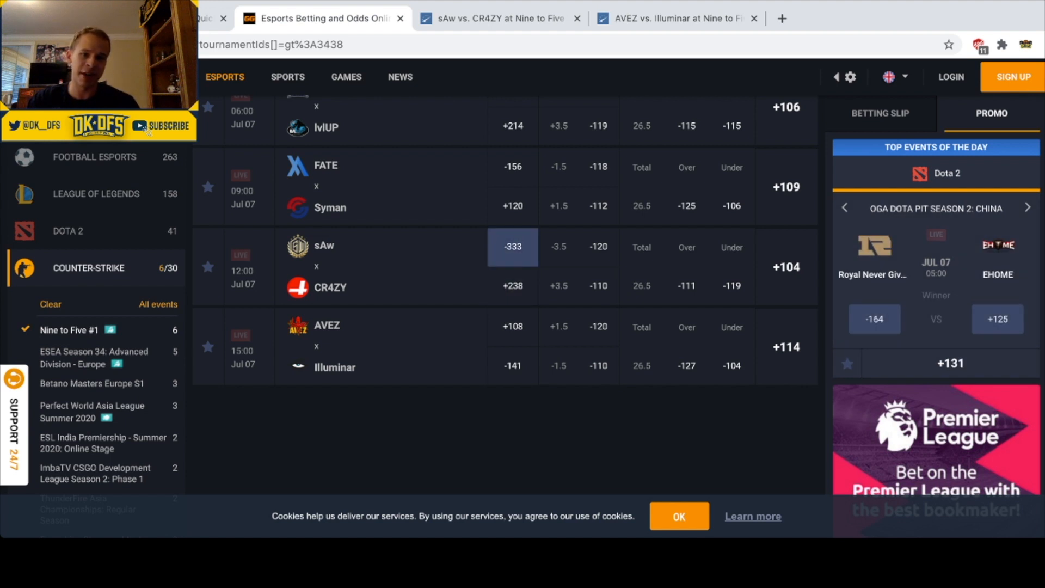
pyautogui.click(512, 247)
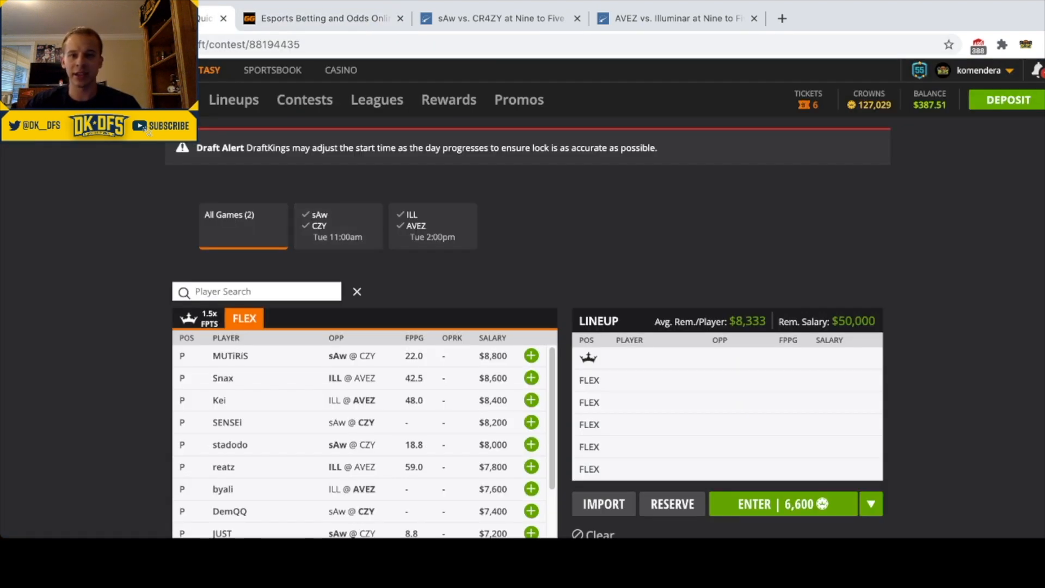
# - View the sAw vs CR4ZY HLTV match page with MUTiRiS's highlighted stats against SENSEI
pyautogui.click(497, 18)
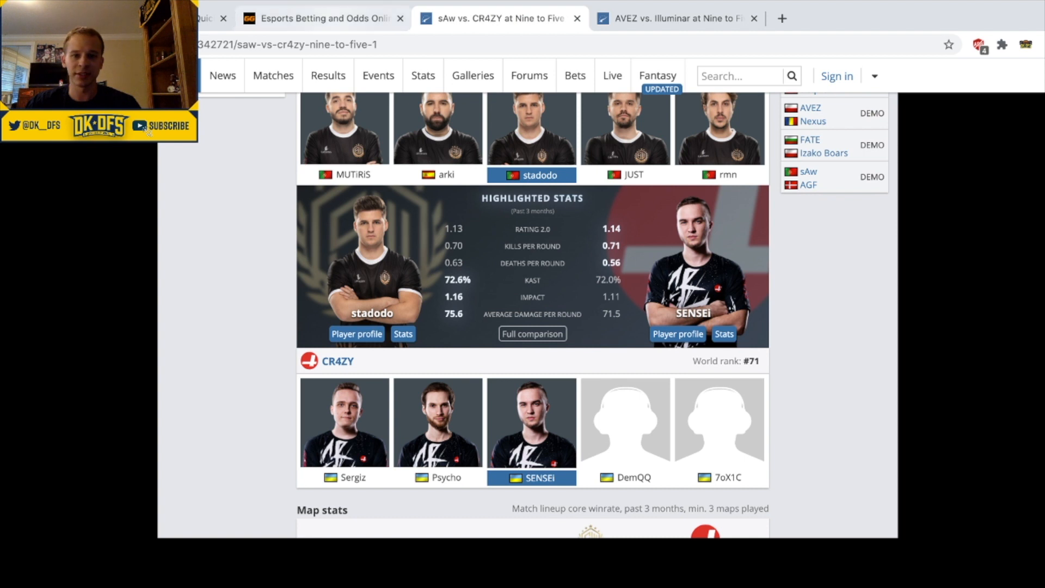
pyautogui.click(320, 19)
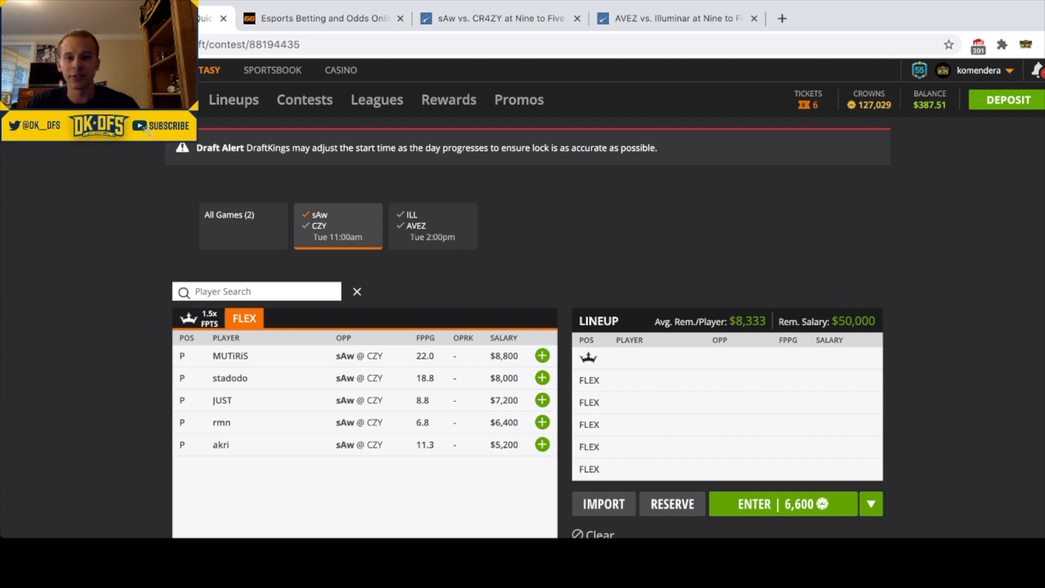
pyautogui.click(496, 18)
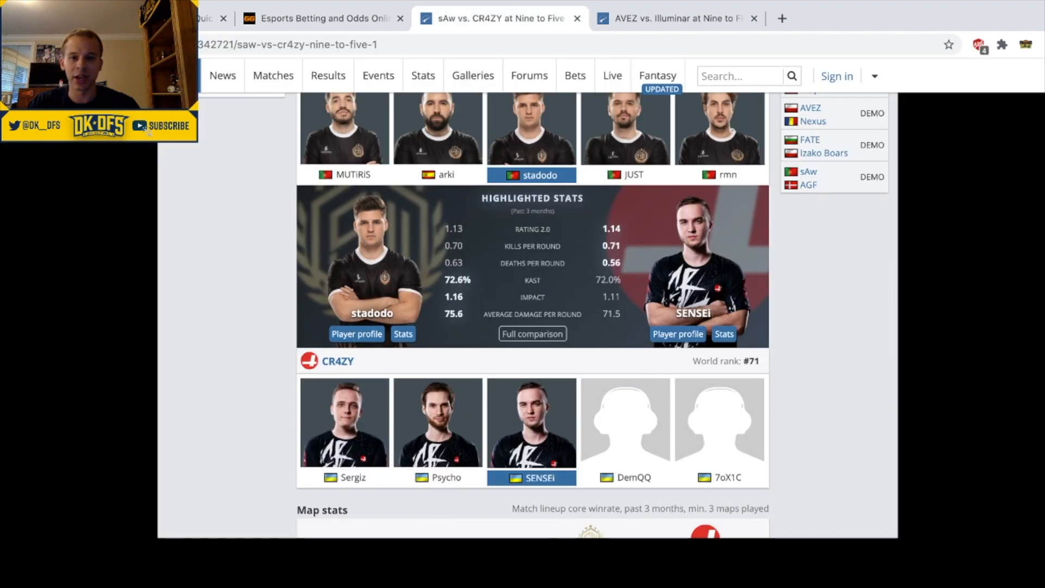
pyautogui.scroll(3)
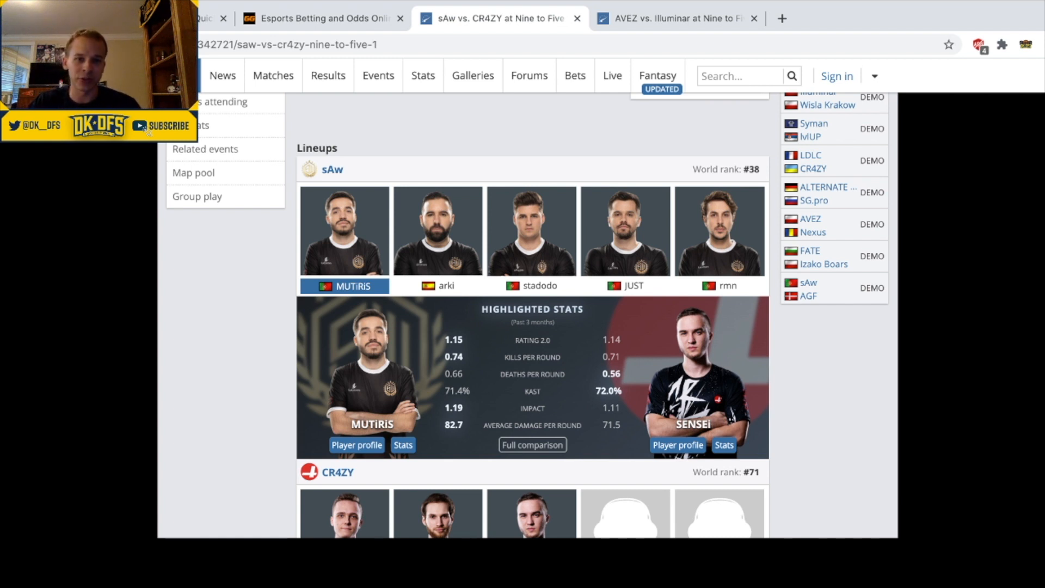
# - Compare JUST's highlighted stats with SENSEI's on HLTV, then return to the sAw-filtered DraftKings list
pyautogui.click(437, 286)
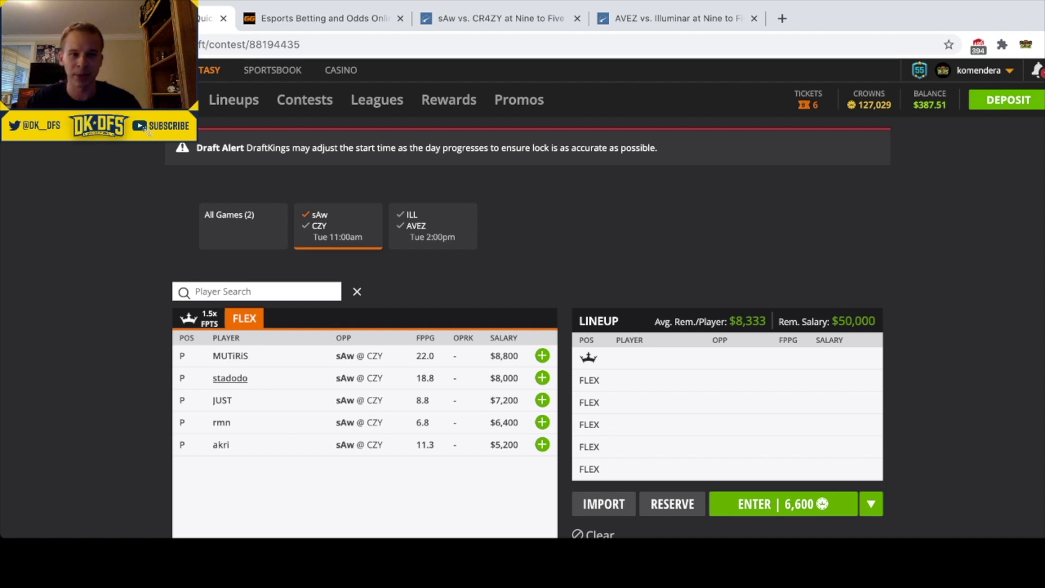
pyautogui.click(497, 18)
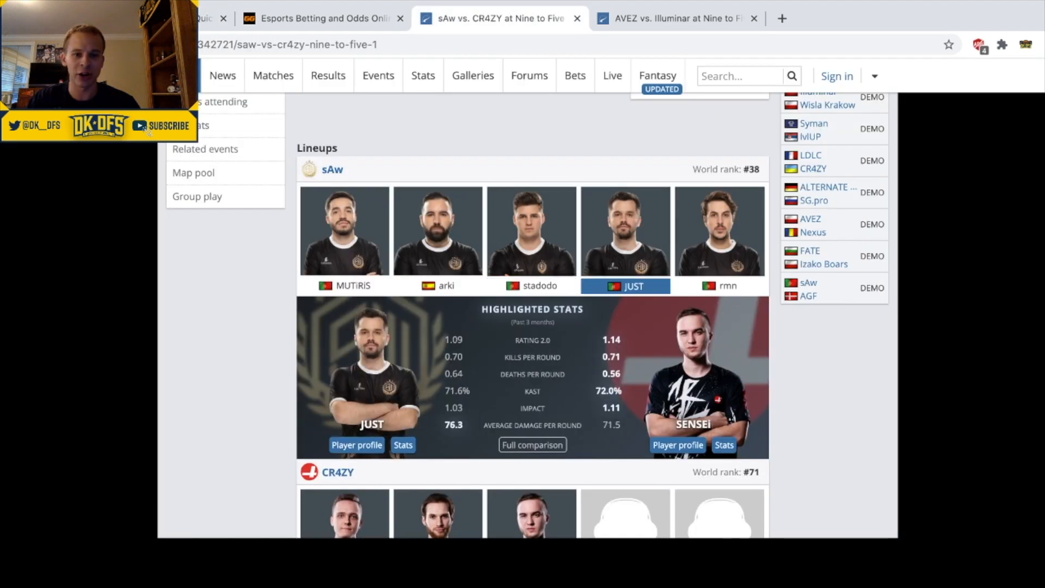
pyautogui.click(720, 284)
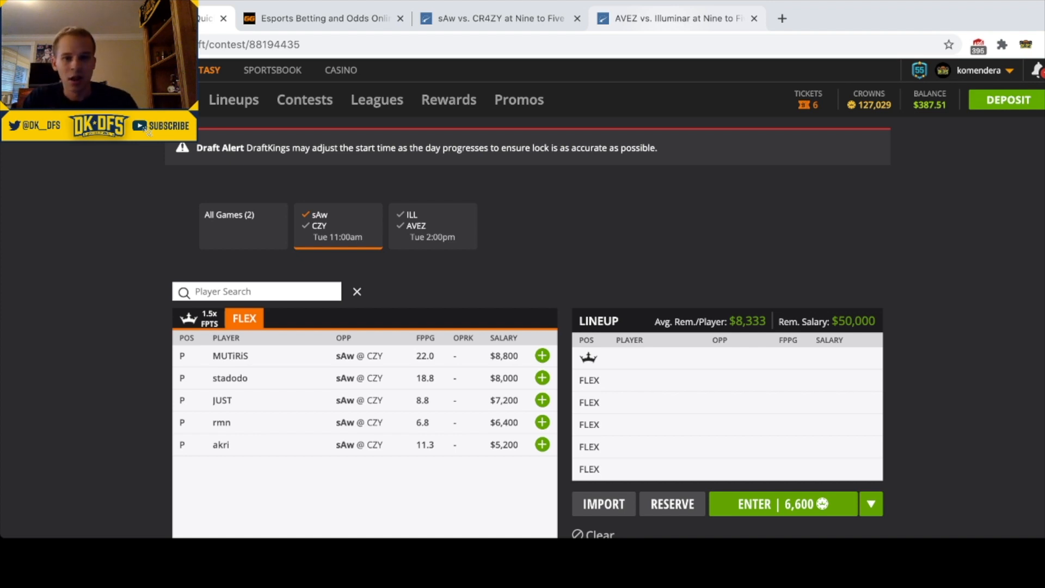
# - Filter DraftKings to CR4ZY's five players, then review rmn, 7oX1C and DemQQ's highlighted stats on HLTV
pyautogui.click(243, 225)
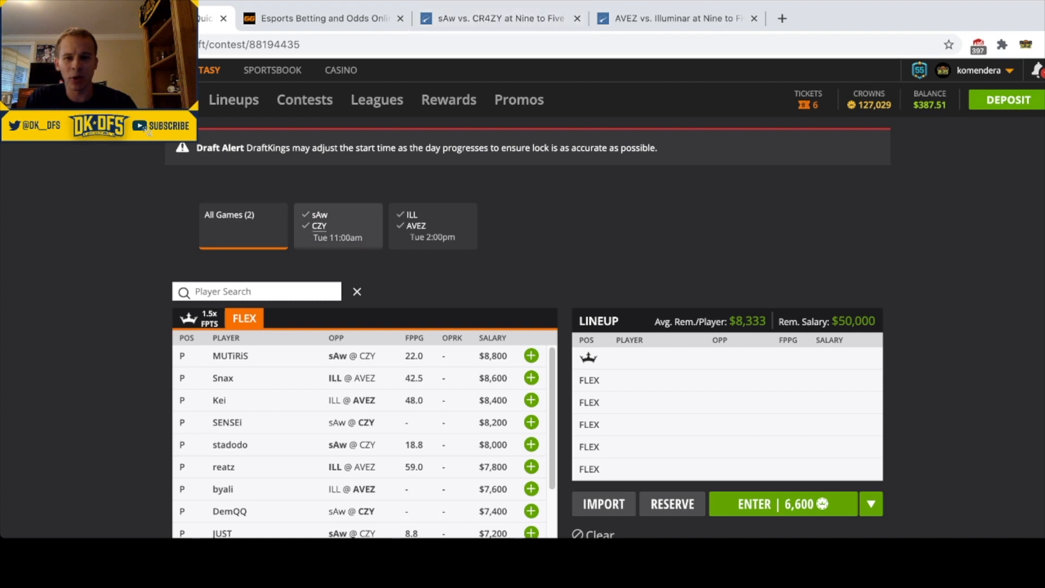
pyautogui.click(337, 225)
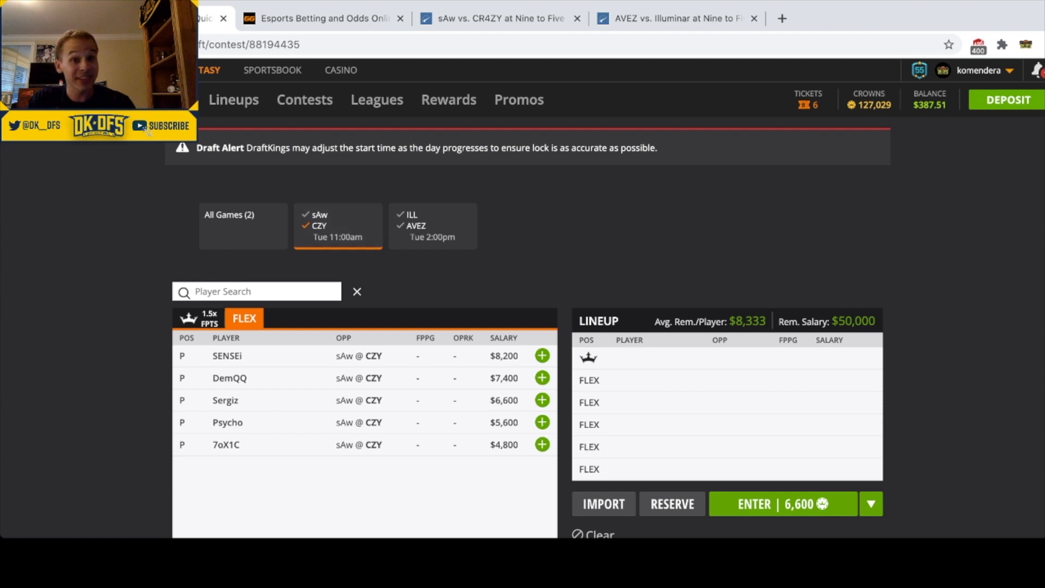
pyautogui.click(497, 18)
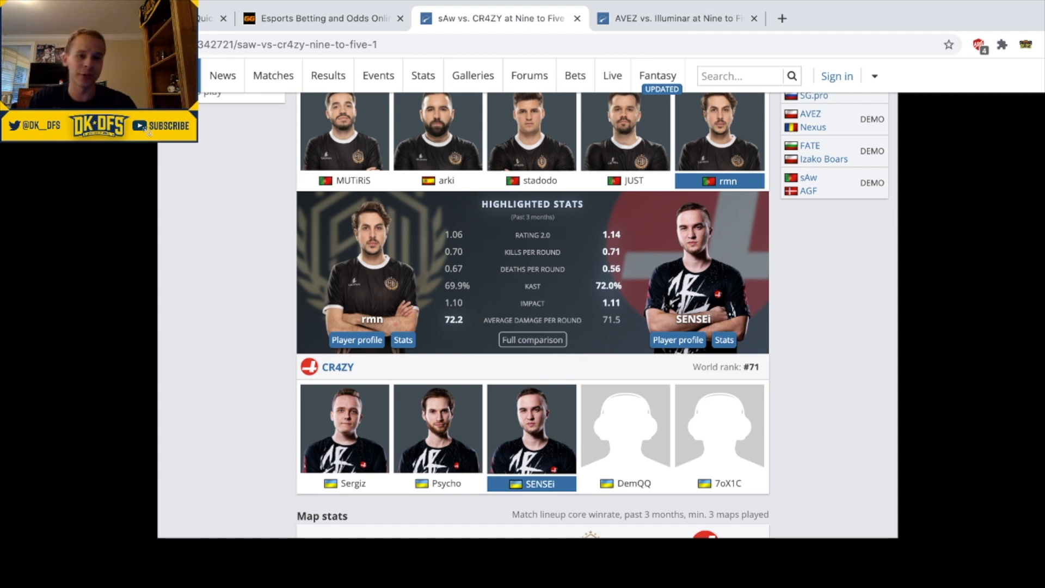
pyautogui.click(344, 428)
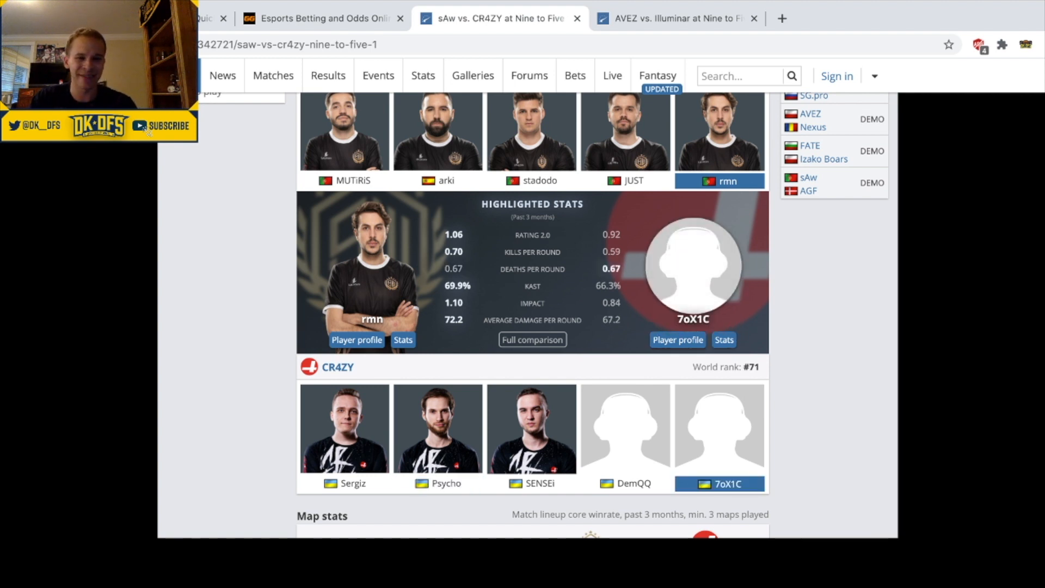
pyautogui.click(624, 428)
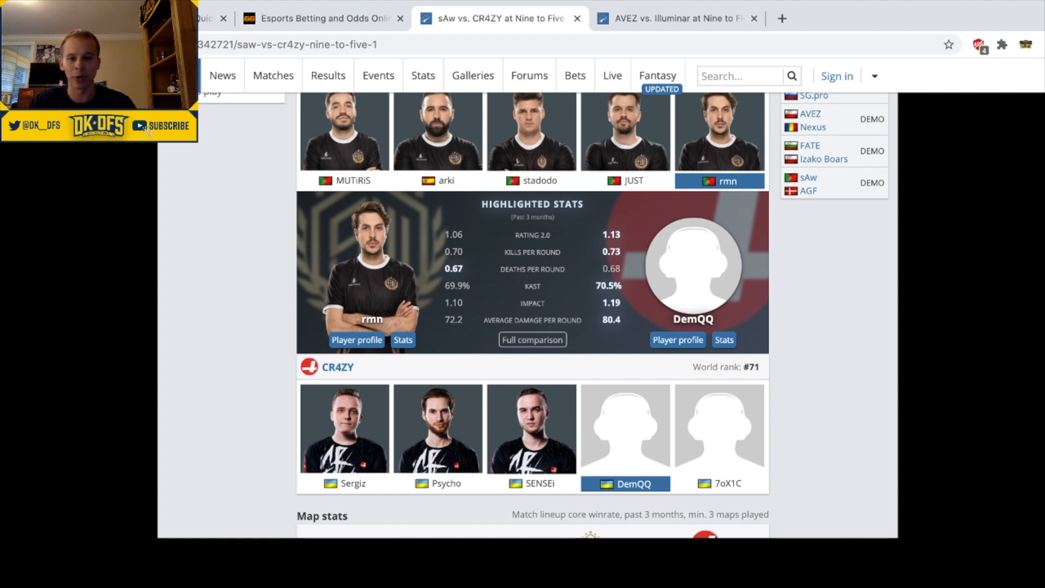
# - Review DemQQ's stats and bring the DraftKings CR4ZY player list back up
pyautogui.click(531, 428)
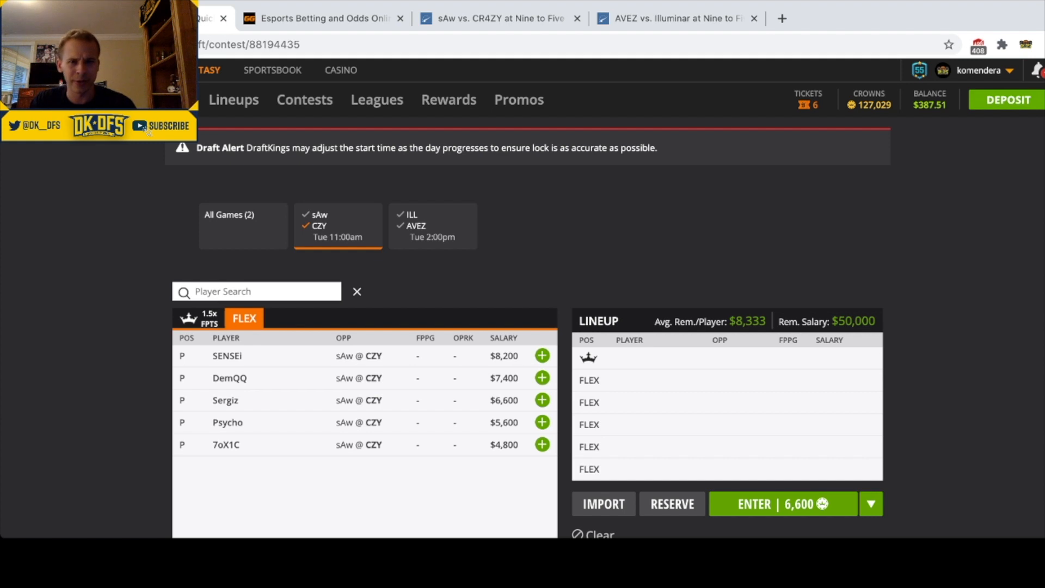
# - Review Illuminar's five salaries for ILL @ AVEZ, then show the HLTV AVEZ vs Illuminar lineup page
pyautogui.click(320, 18)
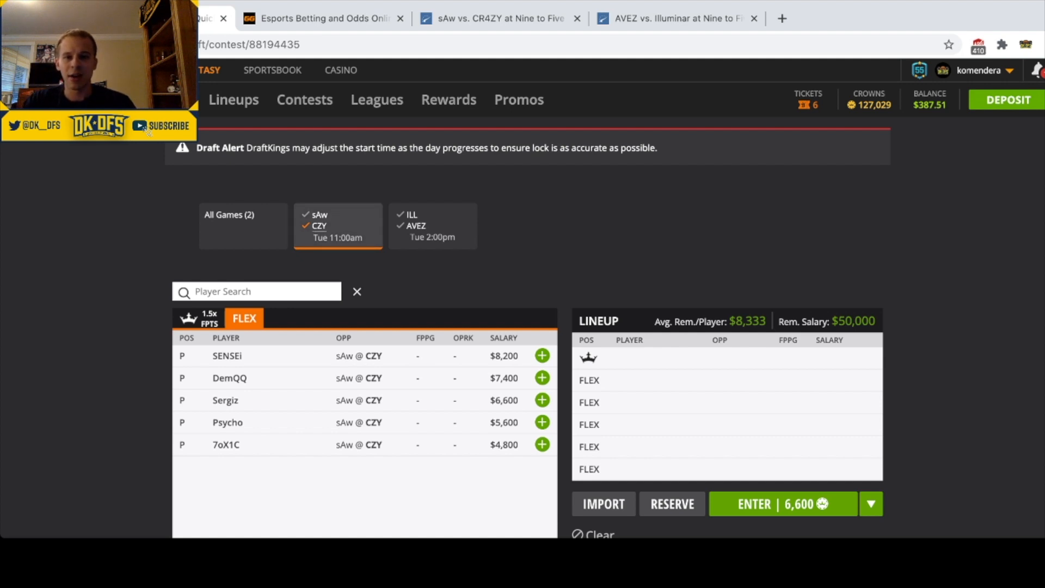
pyautogui.click(241, 225)
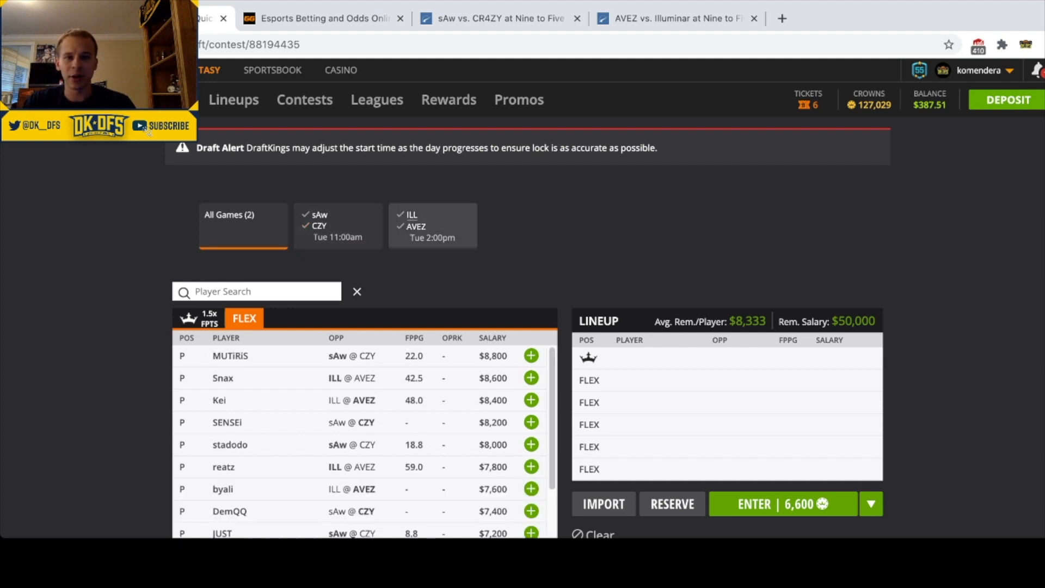
pyautogui.click(432, 225)
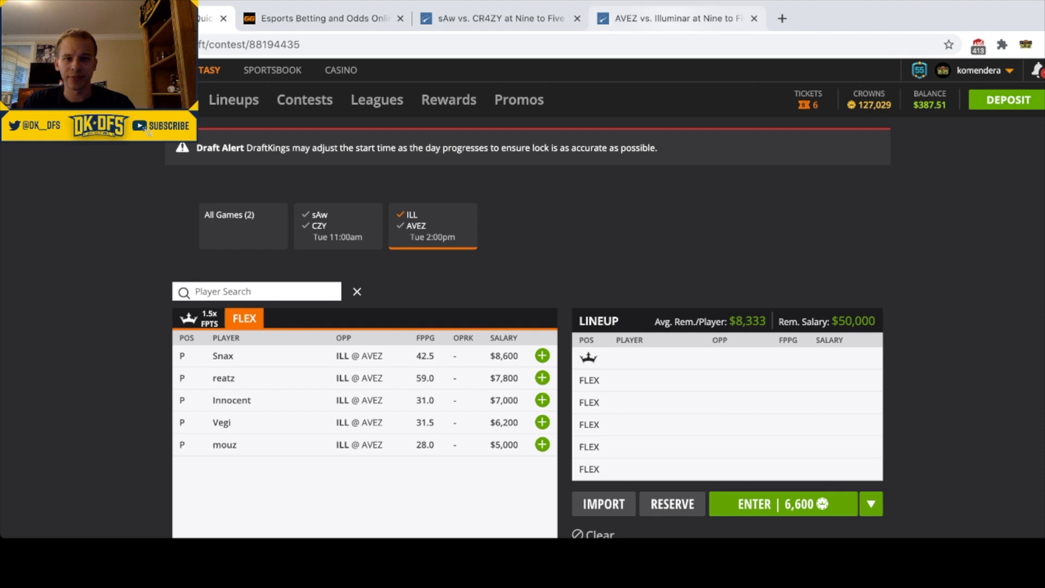
pyautogui.click(320, 19)
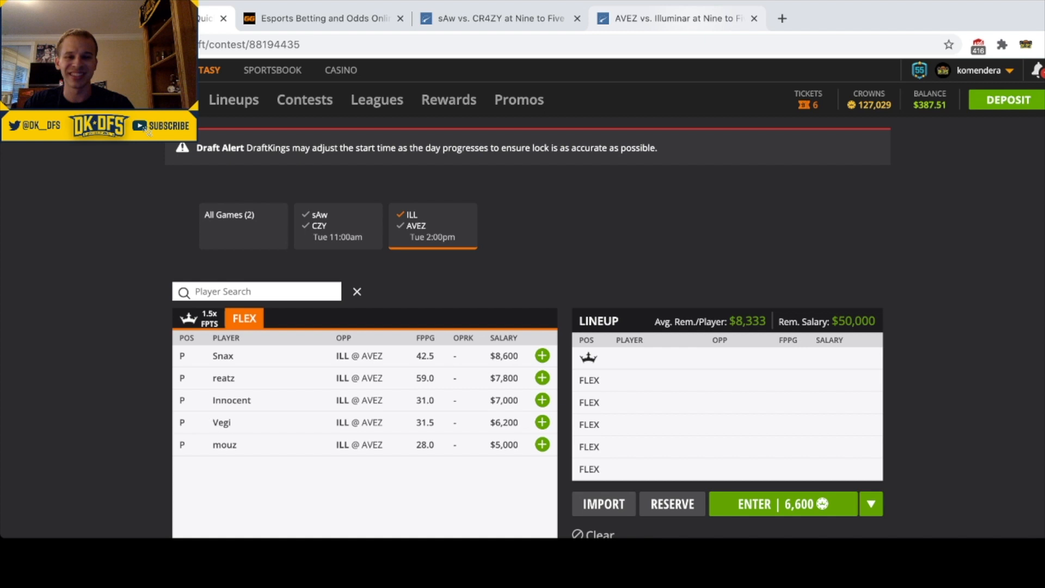
pyautogui.click(673, 19)
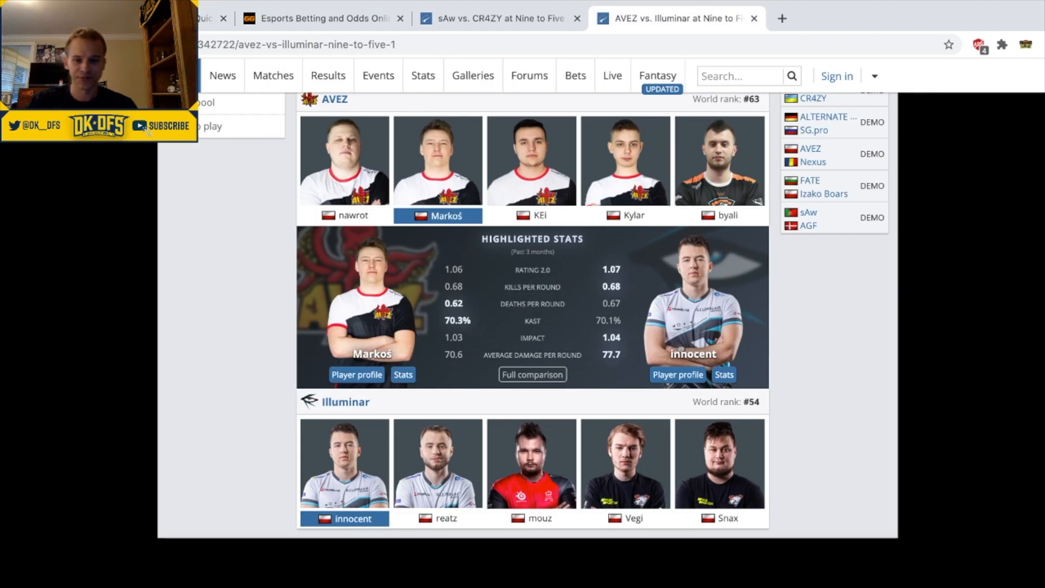
# - Compare Snax's and then reatz's highlighted stats against Markoś, then return to the DraftKings list
pyautogui.scroll(-3)
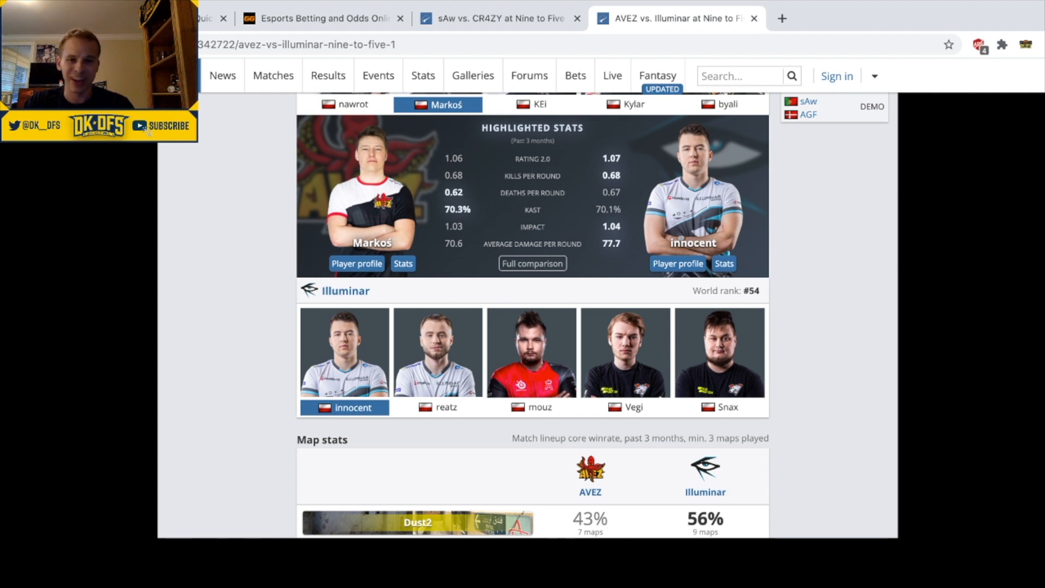
pyautogui.click(438, 407)
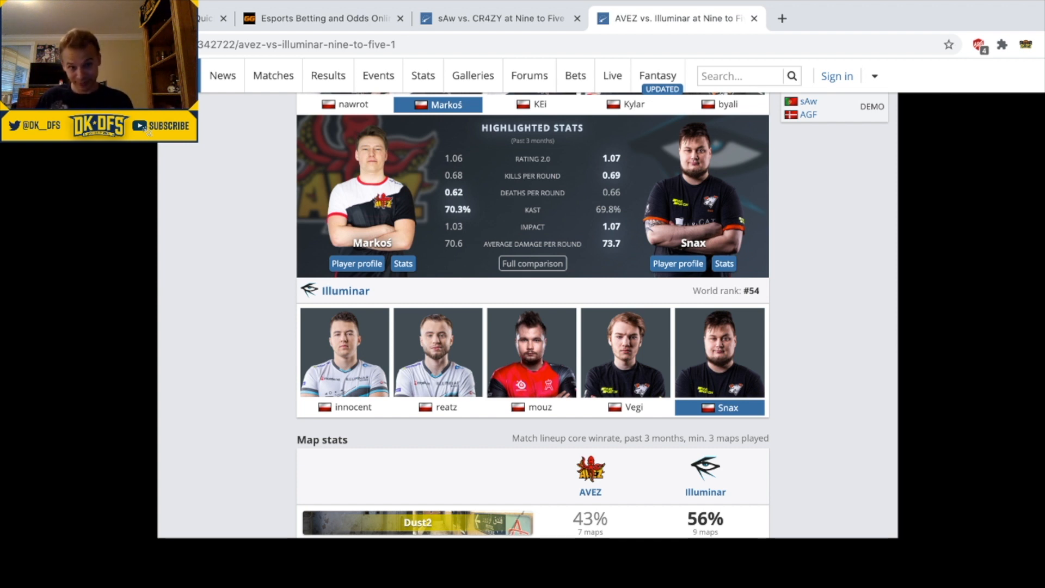
pyautogui.click(625, 352)
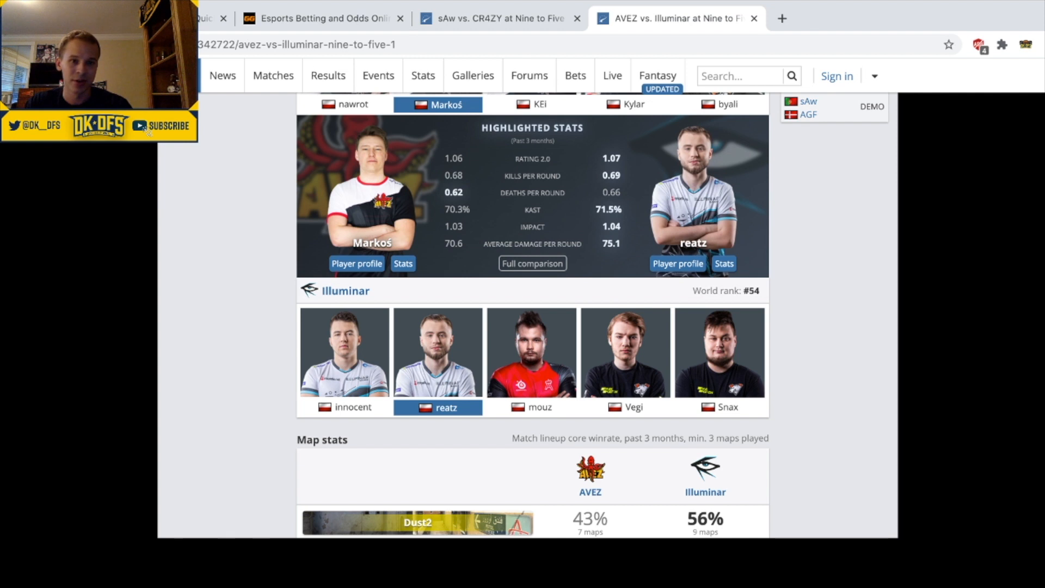
pyautogui.click(720, 407)
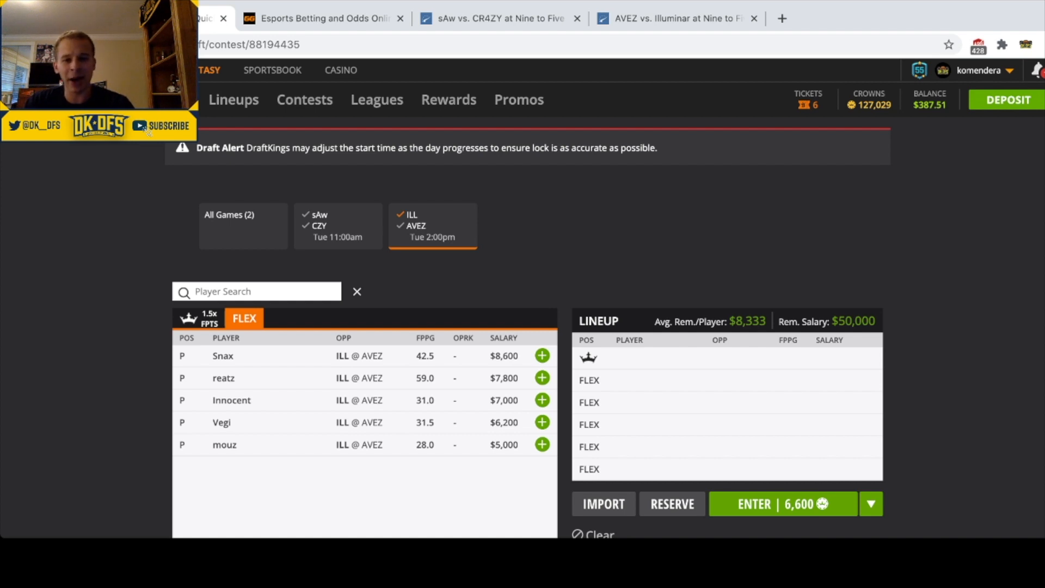
pyautogui.moveTo(224, 445)
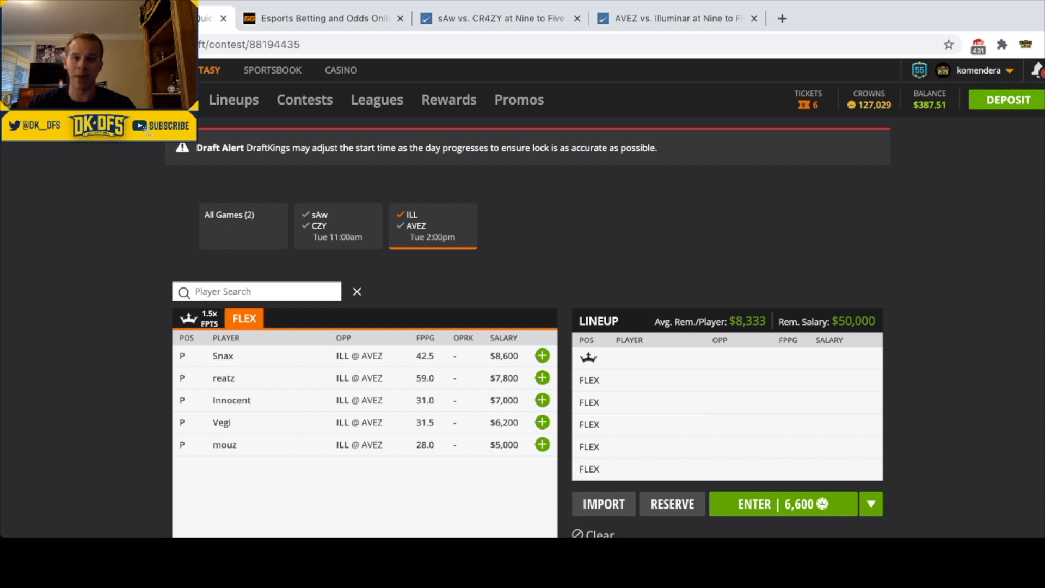
# - Recheck reatz's HLTV stats, then list players from all games, MUTiRiS at $8,800 on top
pyautogui.click(673, 18)
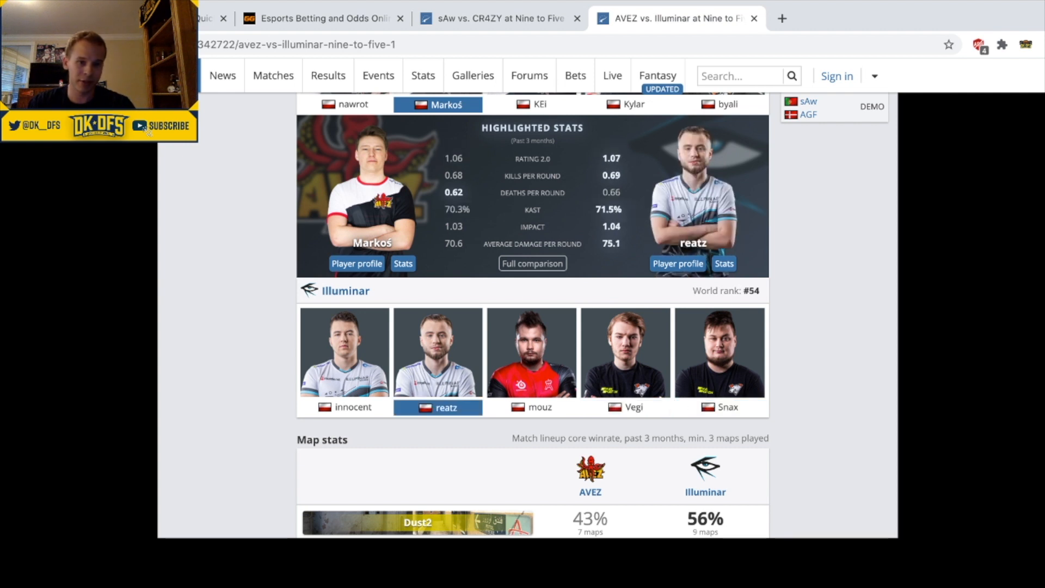
pyautogui.click(344, 407)
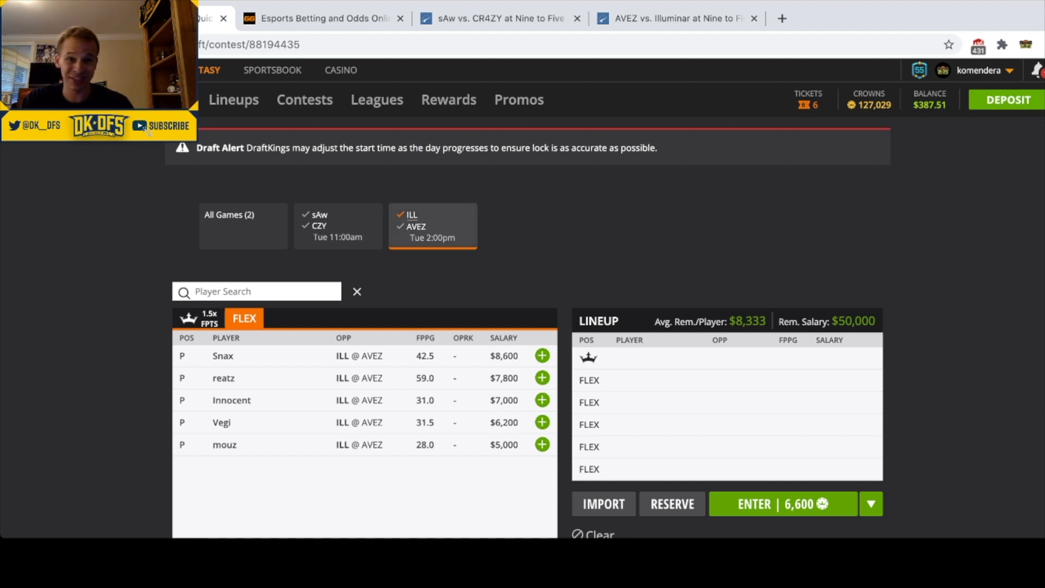
pyautogui.click(242, 225)
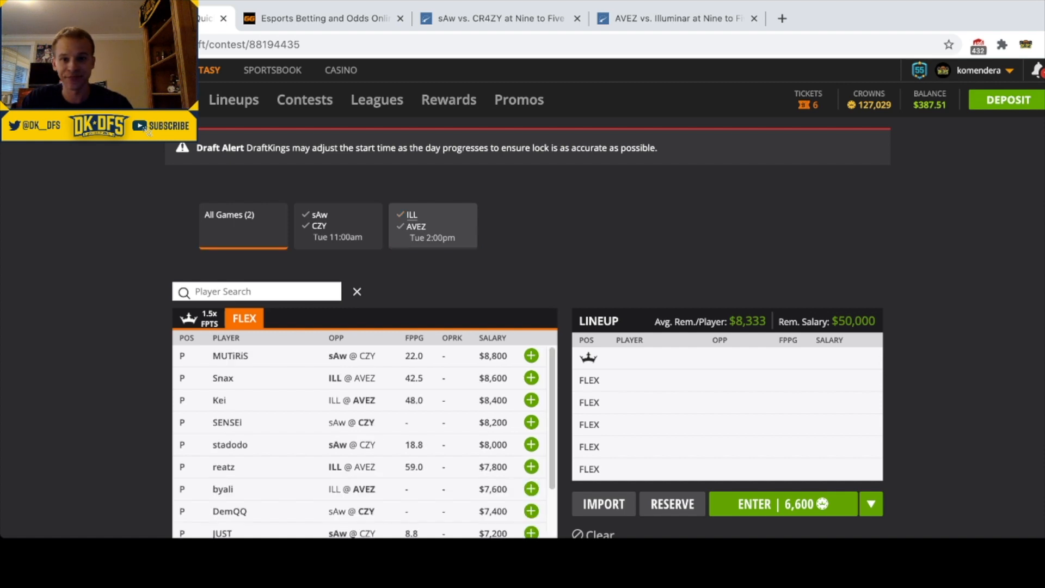
# - Review the HLTV lineups and show AVEZ's five players for ILL @ AVEZ, Kei at $8,400 down to nawrot at $4,600
pyautogui.click(433, 225)
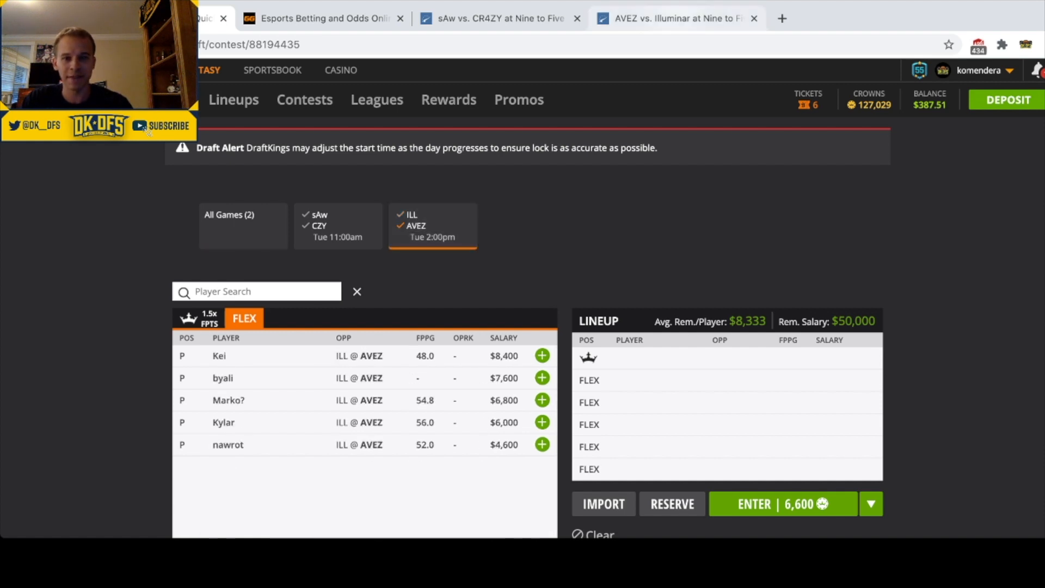
pyautogui.click(673, 19)
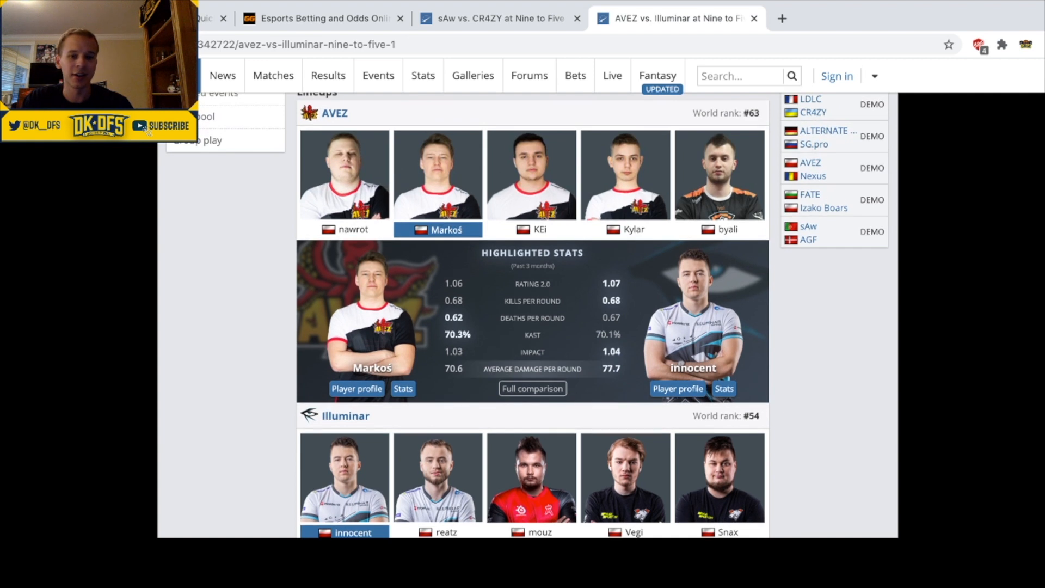
pyautogui.scroll(-3)
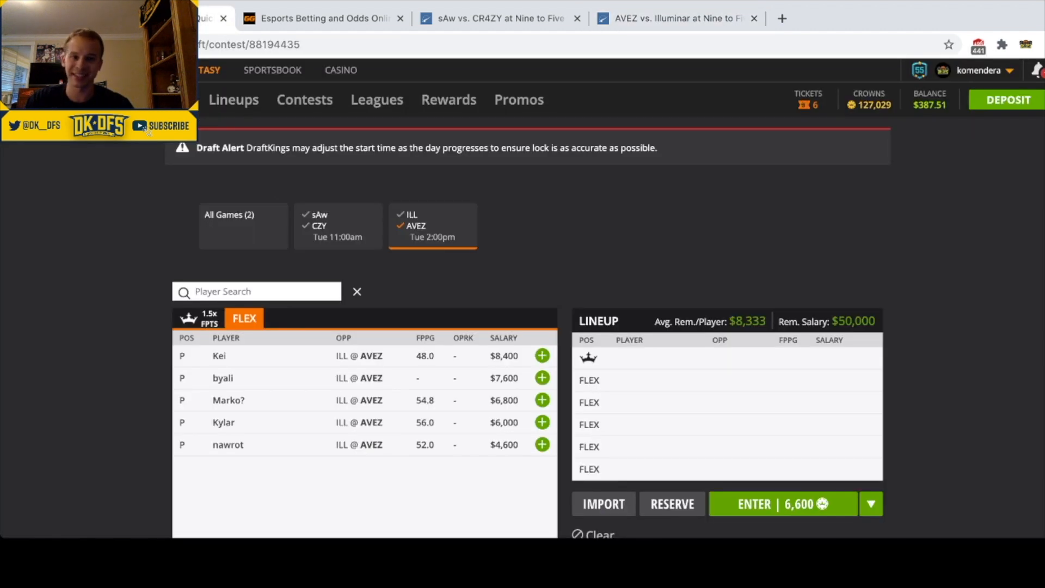
pyautogui.click(673, 18)
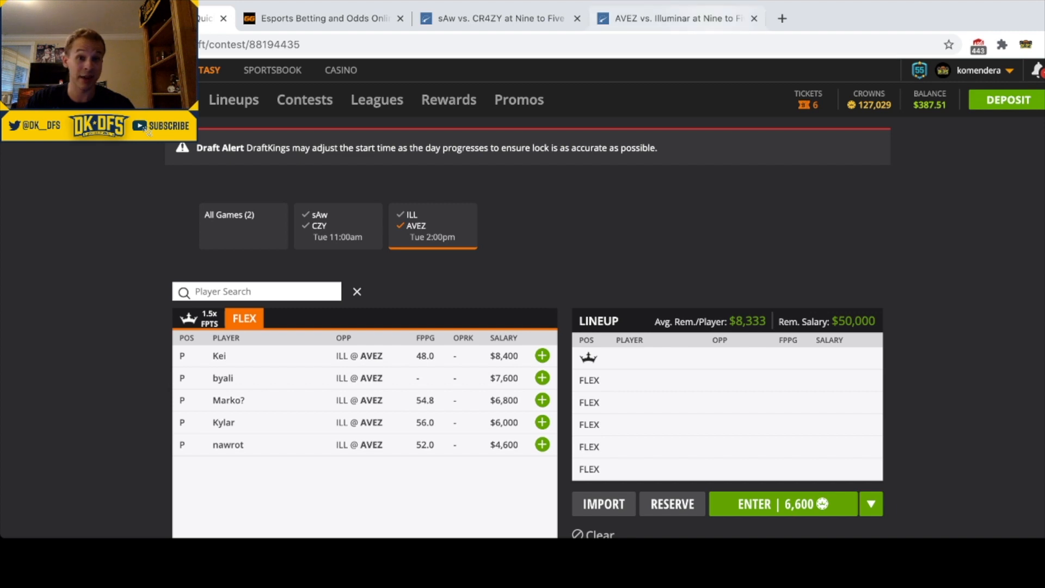
pyautogui.click(673, 19)
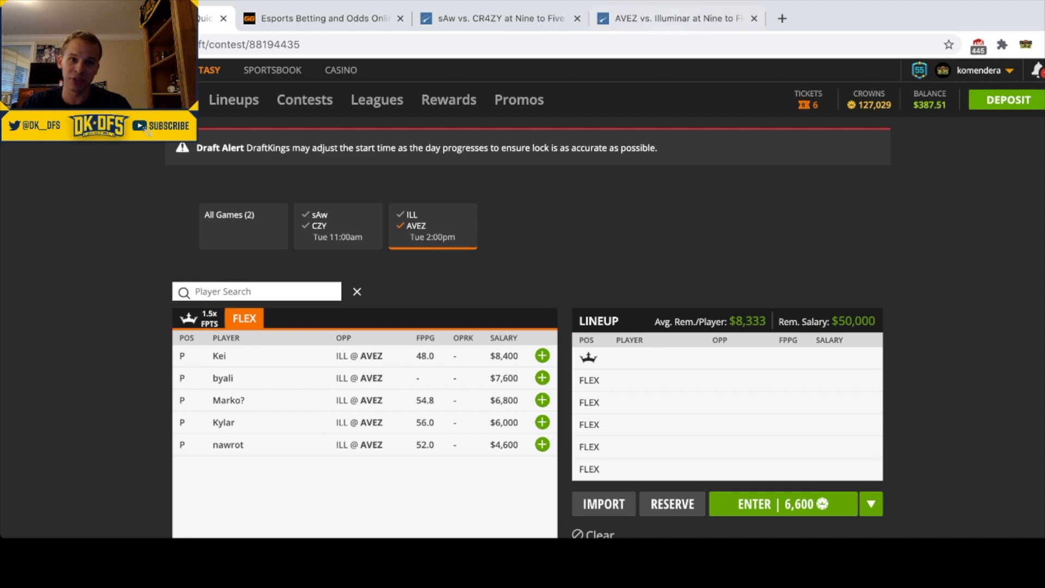
pyautogui.click(673, 19)
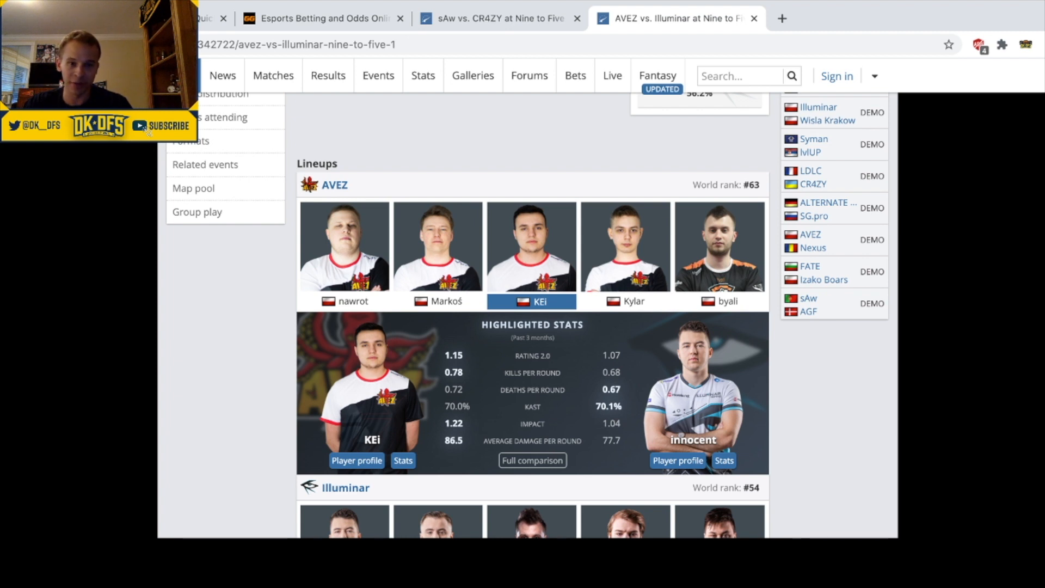
pyautogui.click(625, 300)
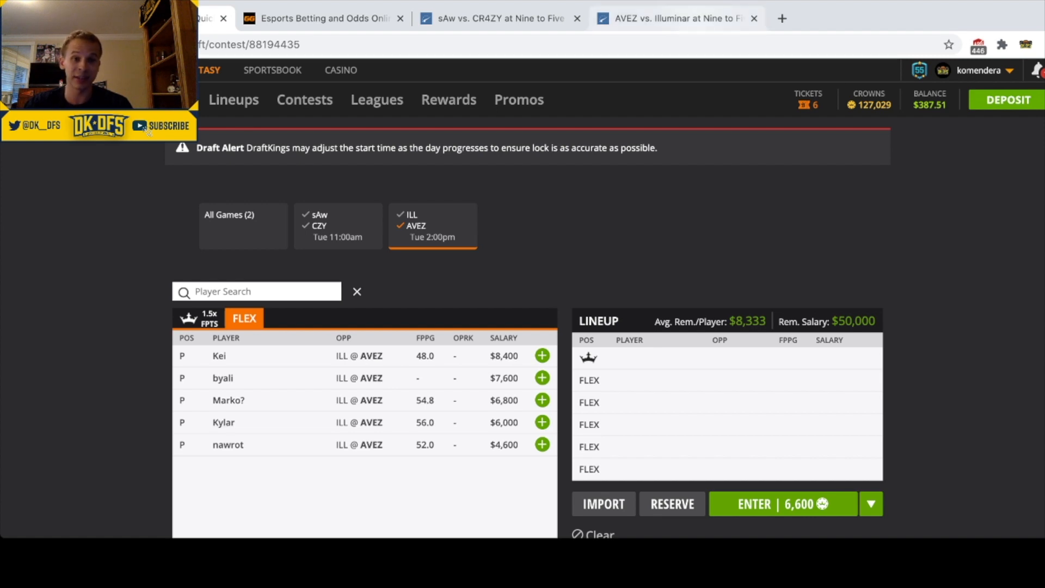
pyautogui.click(673, 19)
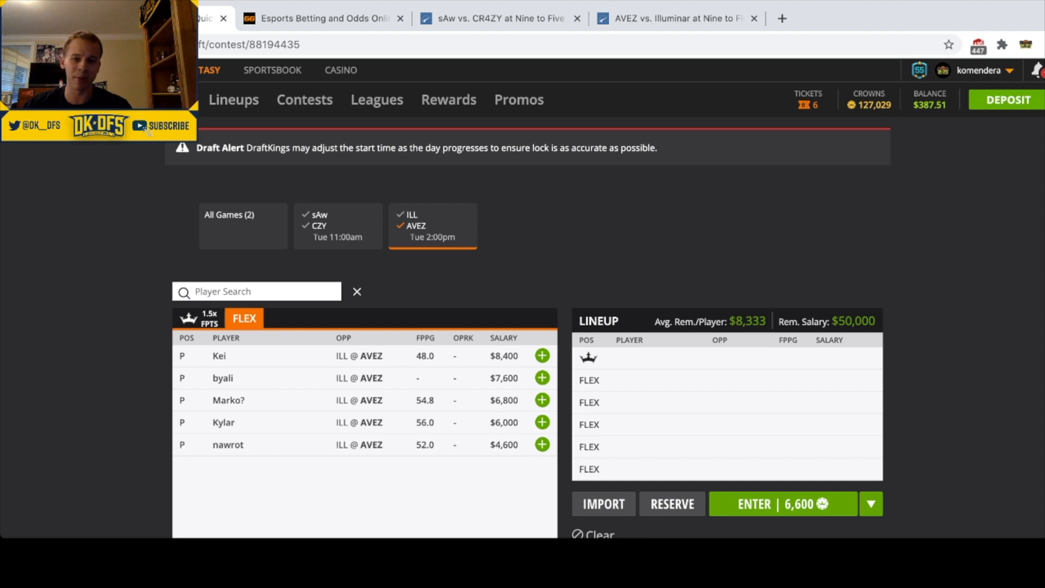
pyautogui.moveTo(223, 422)
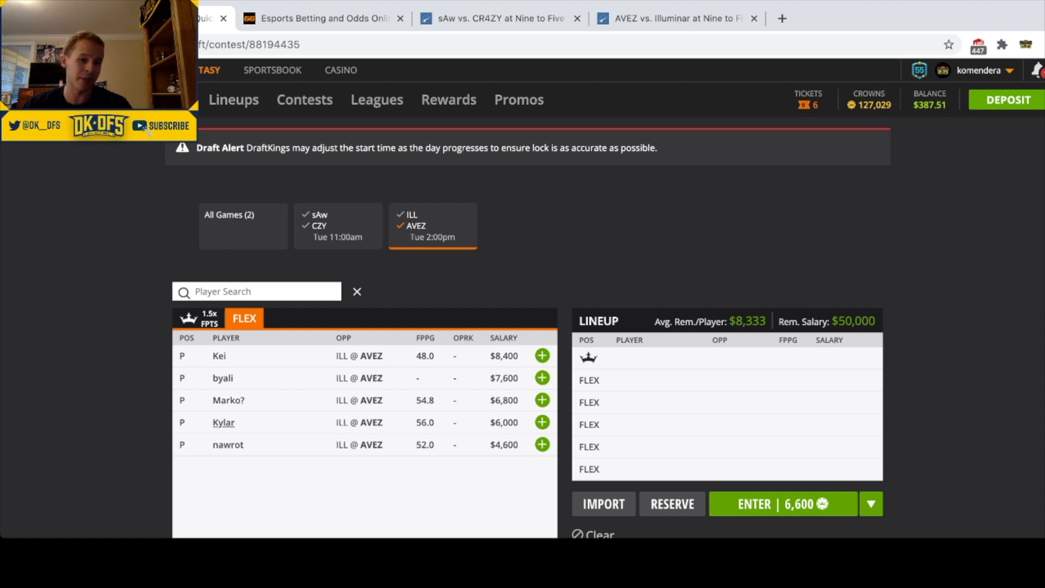